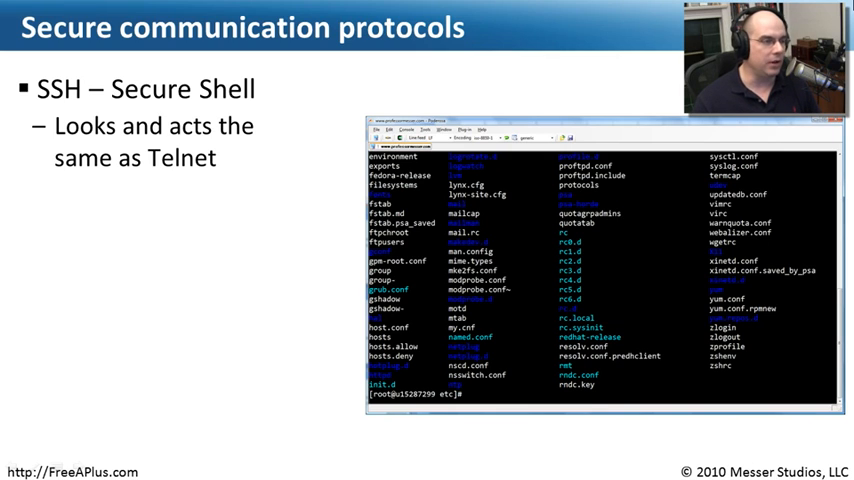
{"action": "mouse_move", "coordinate": [58, 112]}
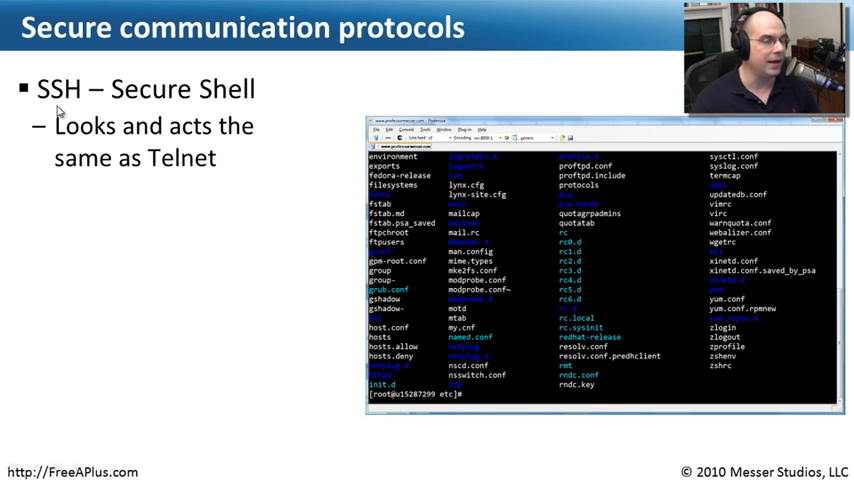
{"action": "mouse_move", "coordinate": [549, 203]}
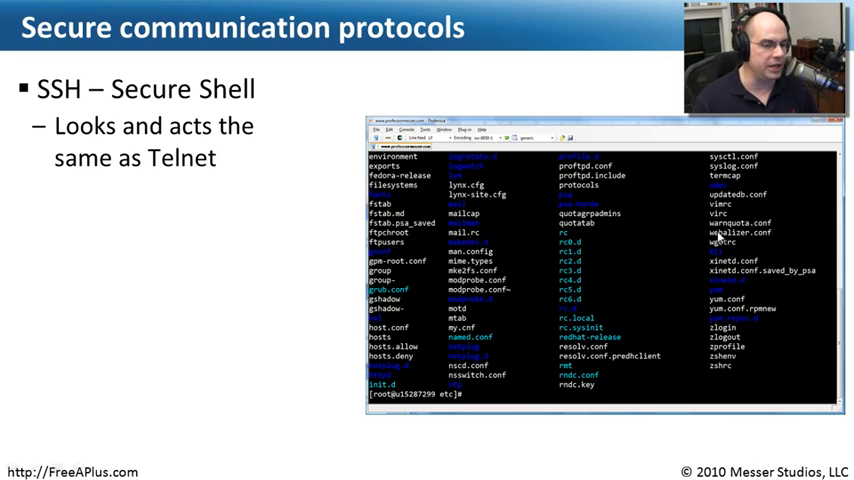
{"action": "mouse_move", "coordinate": [543, 358]}
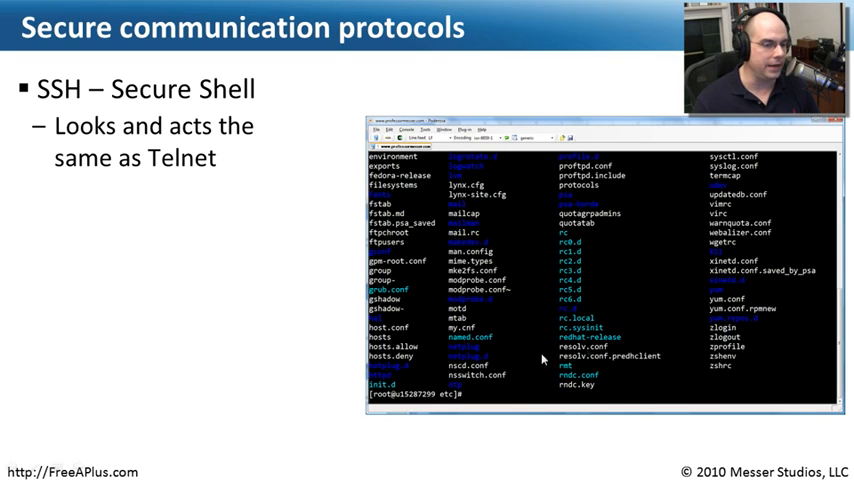
{"action": "mouse_move", "coordinate": [613, 320]}
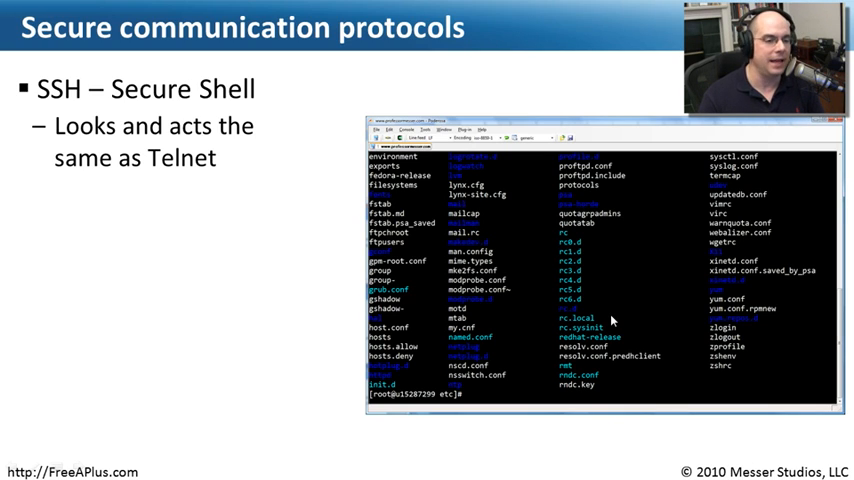
{"action": "mouse_move", "coordinate": [810, 256]}
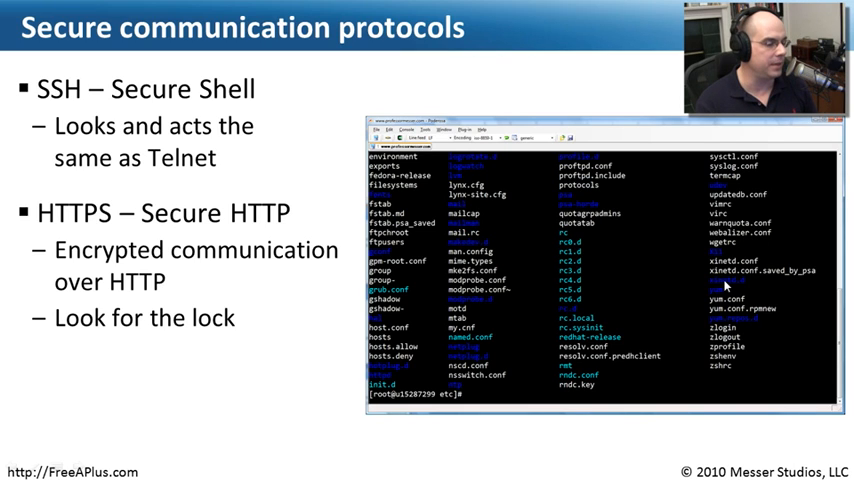
{"action": "mouse_move", "coordinate": [259, 231]}
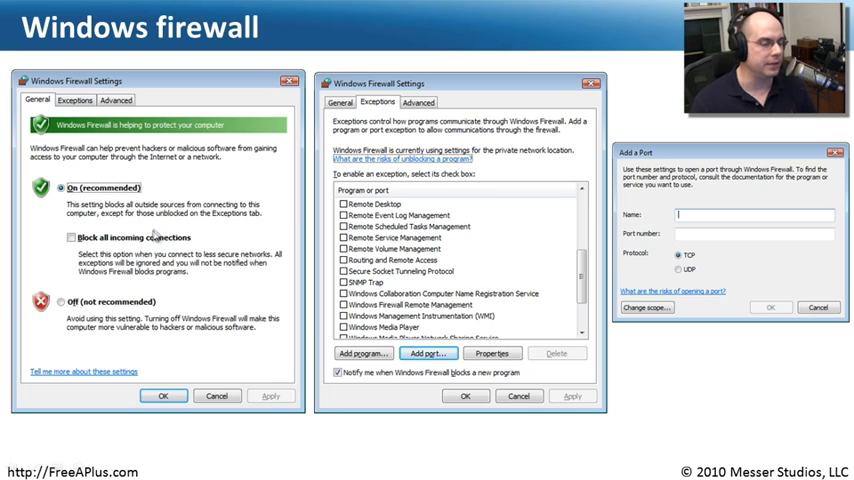
{"action": "mouse_move", "coordinate": [485, 278]}
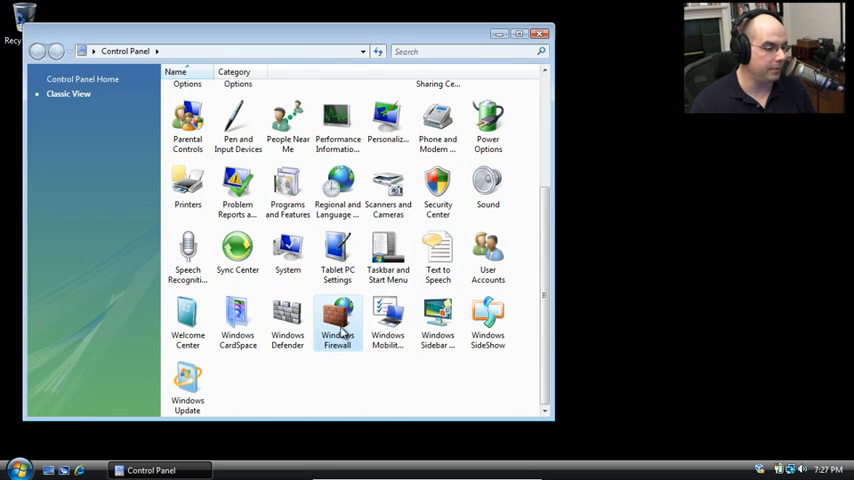
Step: Launch Windows Firewall from the Control Panel Classic View icon
{"action": "double_click", "coordinate": [338, 318]}
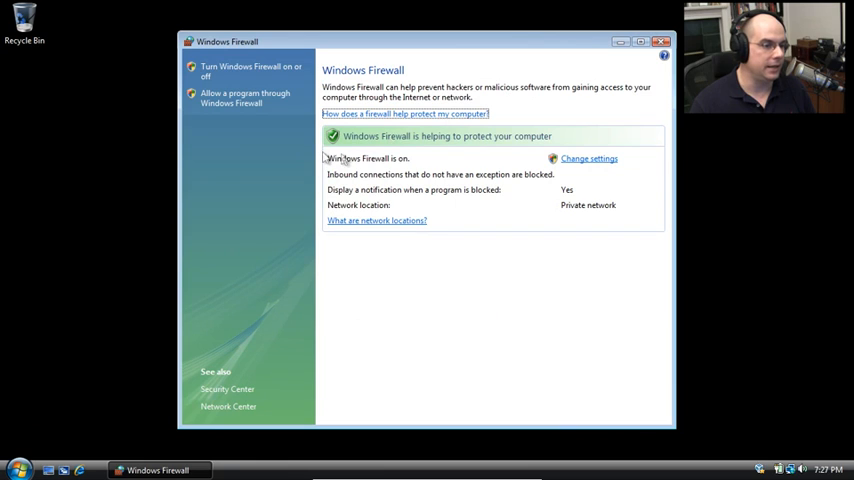
{"action": "mouse_move", "coordinate": [405, 189]}
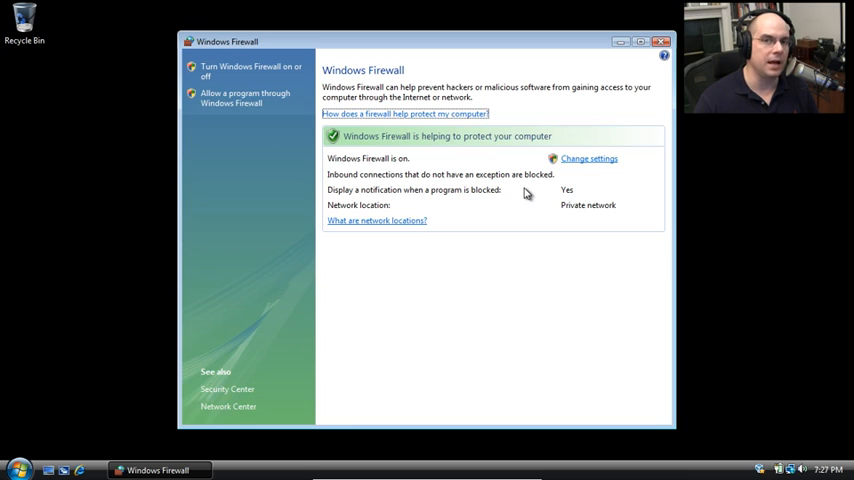
{"action": "mouse_move", "coordinate": [554, 196]}
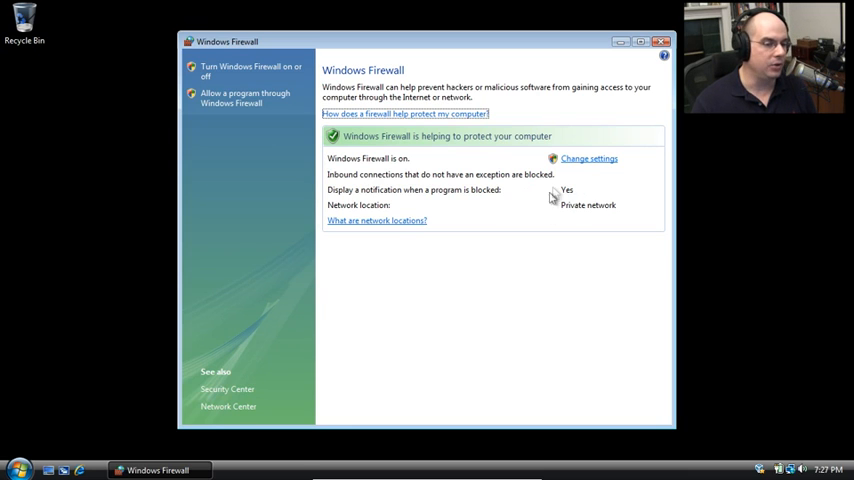
{"action": "mouse_move", "coordinate": [585, 196]}
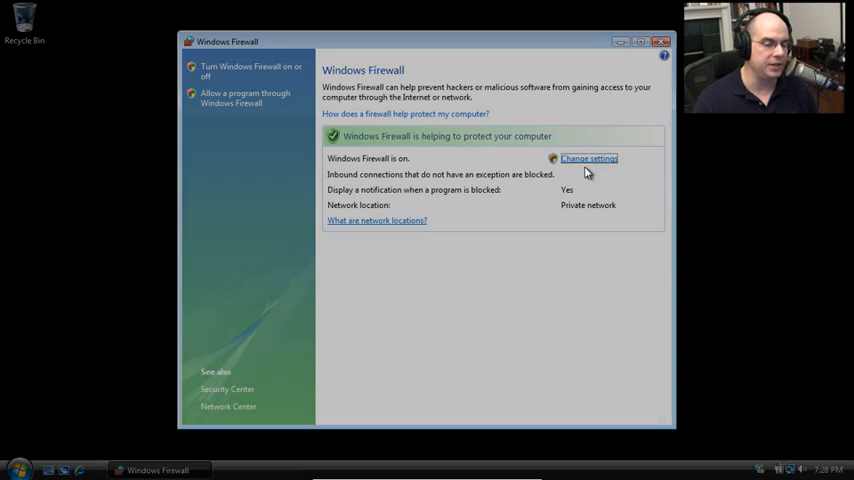
Step: Enter Change settings past UAC, tick Block all incoming connections, toggle Off then back On
{"action": "left_click", "coordinate": [589, 158]}
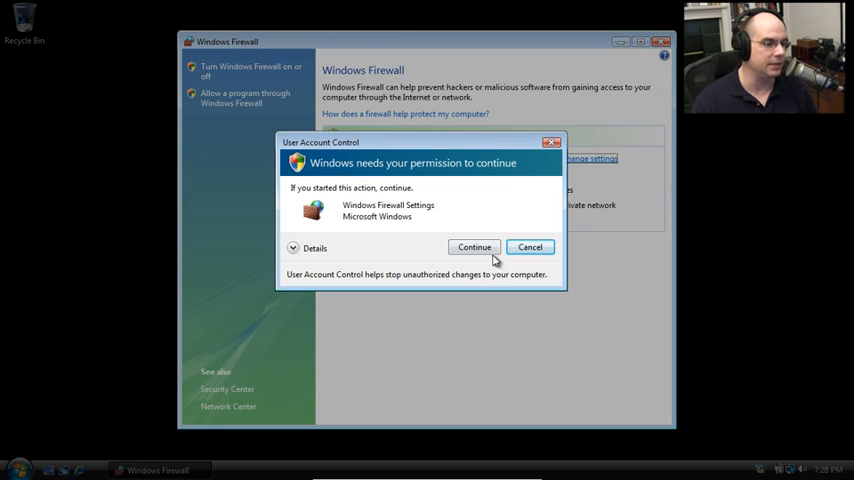
{"action": "left_click", "coordinate": [473, 247]}
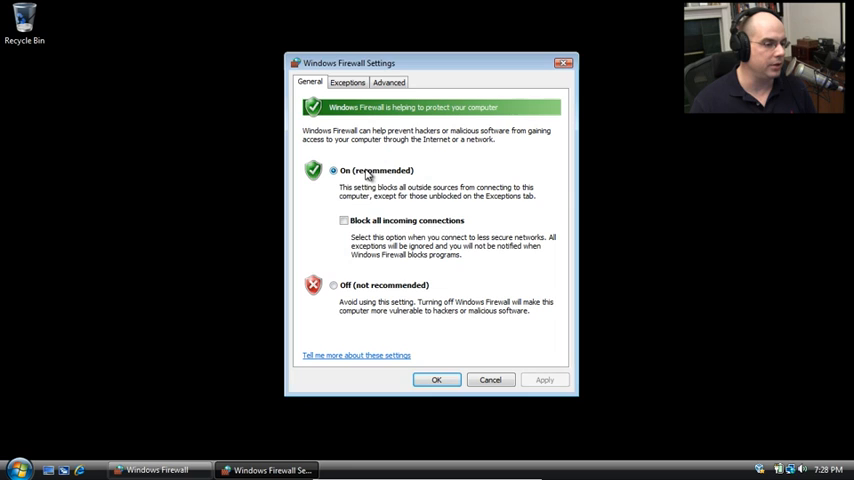
{"action": "left_click", "coordinate": [343, 220]}
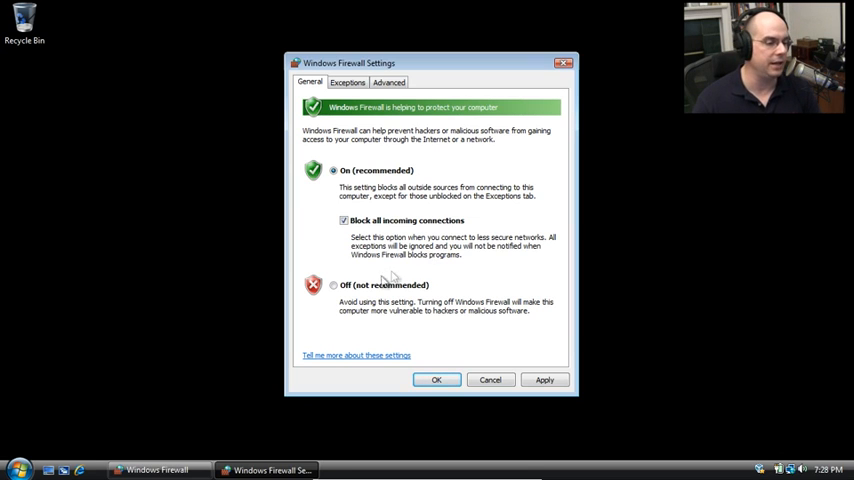
{"action": "left_click", "coordinate": [334, 285]}
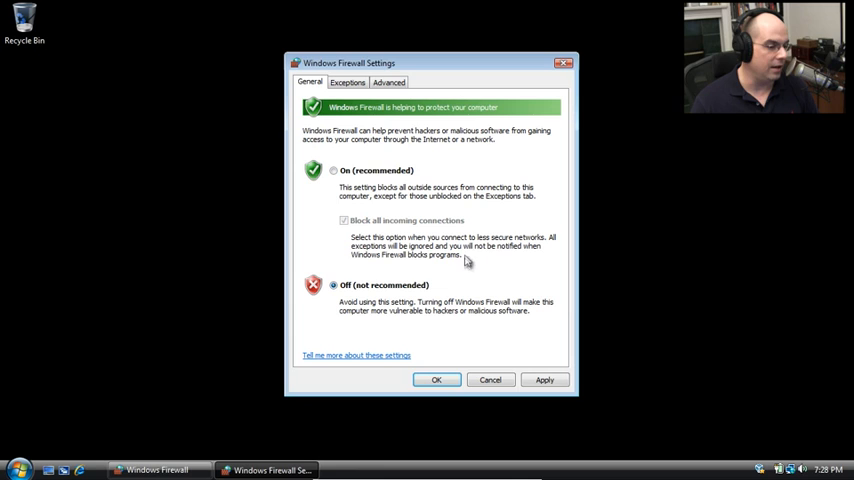
{"action": "mouse_move", "coordinate": [356, 184]}
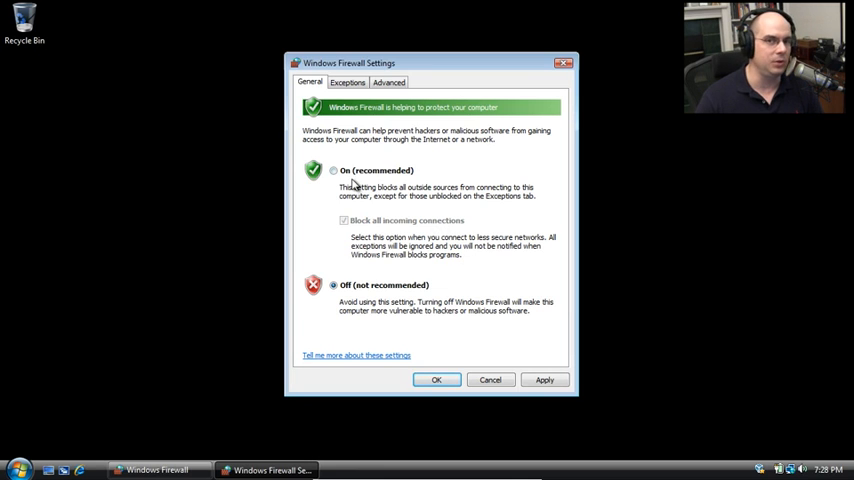
{"action": "left_click", "coordinate": [333, 170]}
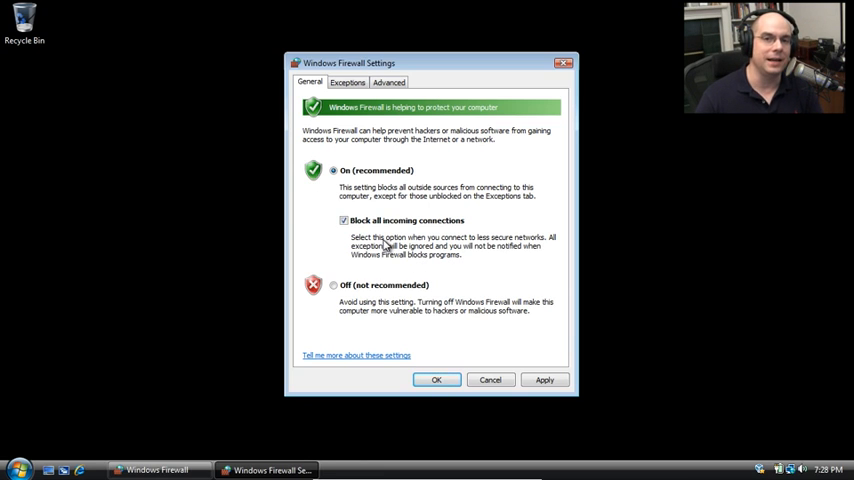
{"action": "left_click", "coordinate": [348, 82]}
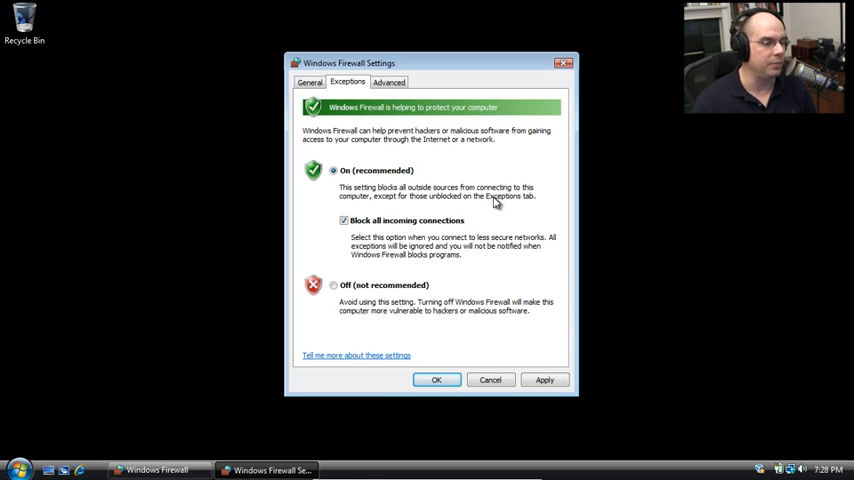
Step: Show the Exceptions list and select the Remote Volume Management entry
{"action": "left_click", "coordinate": [347, 82]}
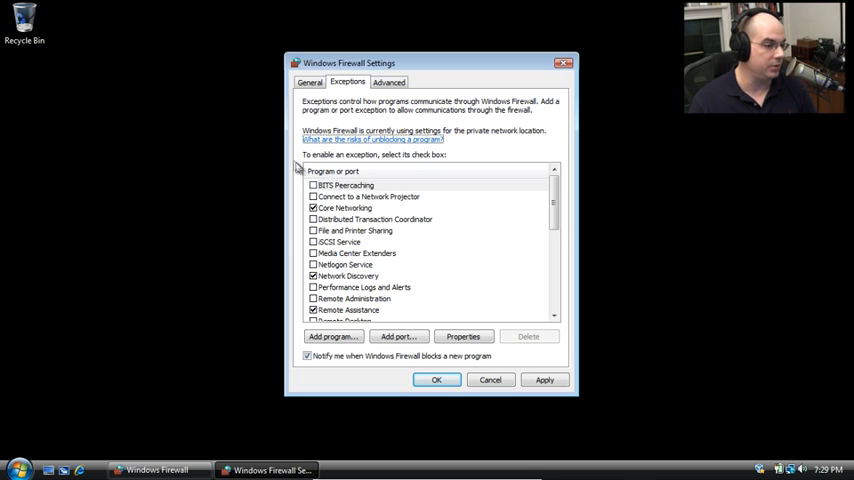
{"action": "scroll", "scroll_direction": "down", "scroll_amount": 3}
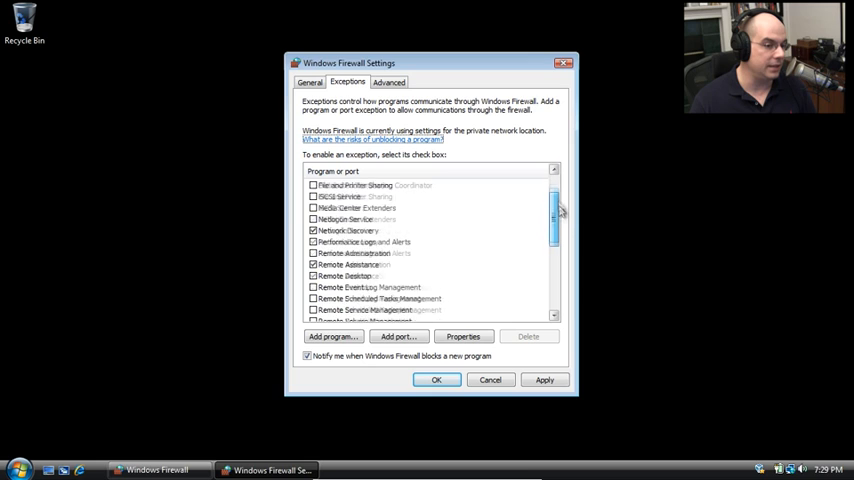
{"action": "scroll", "scroll_direction": "down", "scroll_amount": 3}
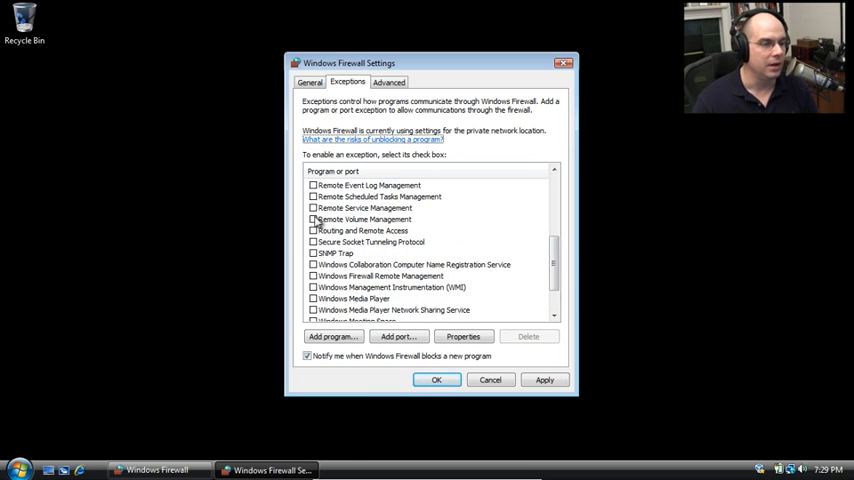
{"action": "left_click", "coordinate": [313, 219]}
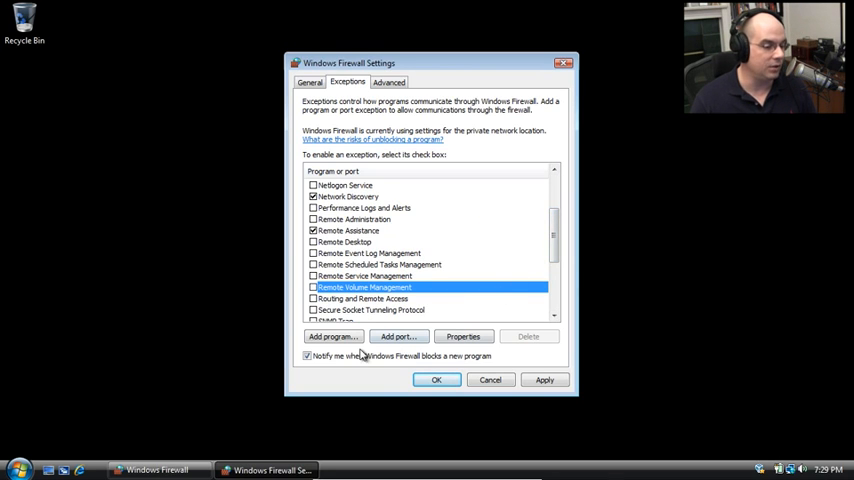
{"action": "left_click", "coordinate": [333, 336]}
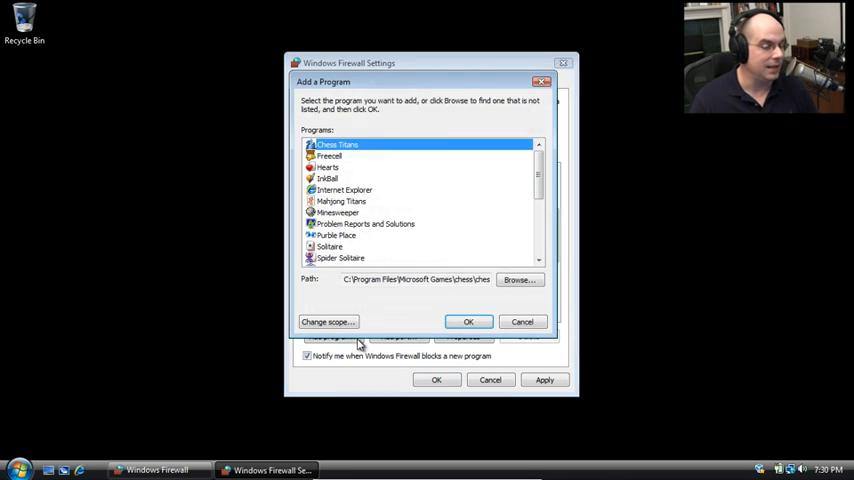
{"action": "scroll", "scroll_direction": "down", "scroll_amount": 3}
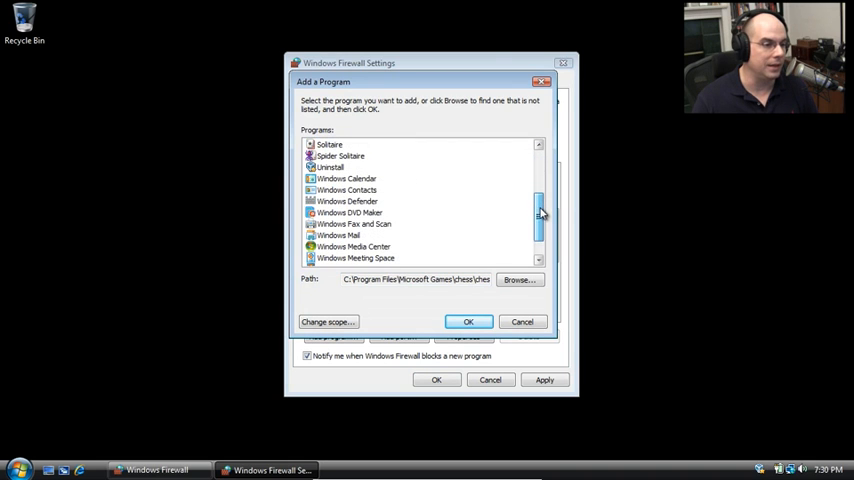
{"action": "left_click", "coordinate": [518, 279]}
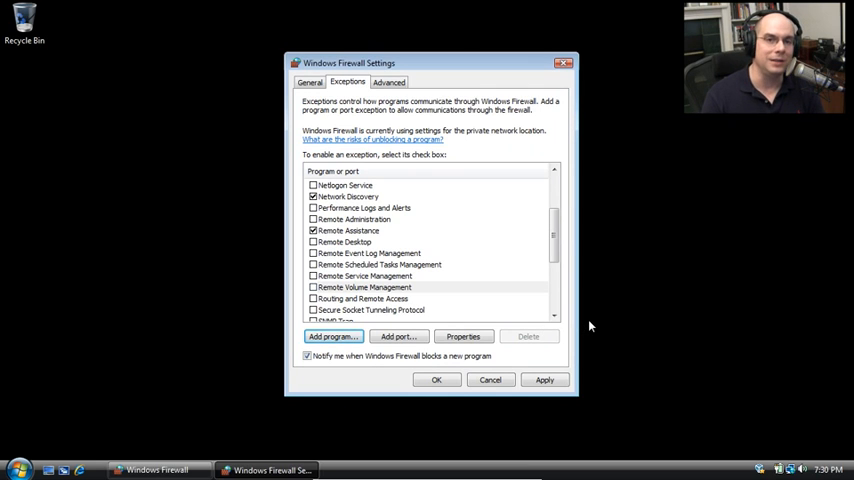
{"action": "mouse_move", "coordinate": [422, 334]}
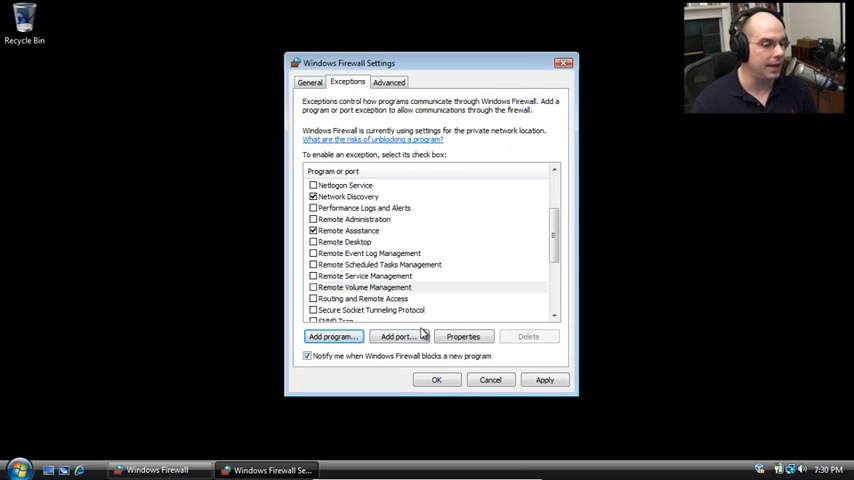
Step: Create a port exception named 'File Transfer' for TCP port 8080 via Add port
{"action": "left_click", "coordinate": [396, 336]}
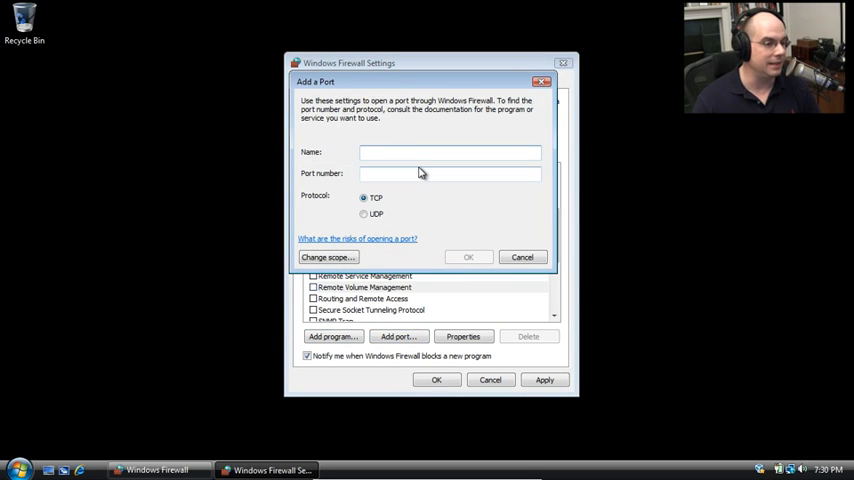
{"action": "type", "text": "F"}
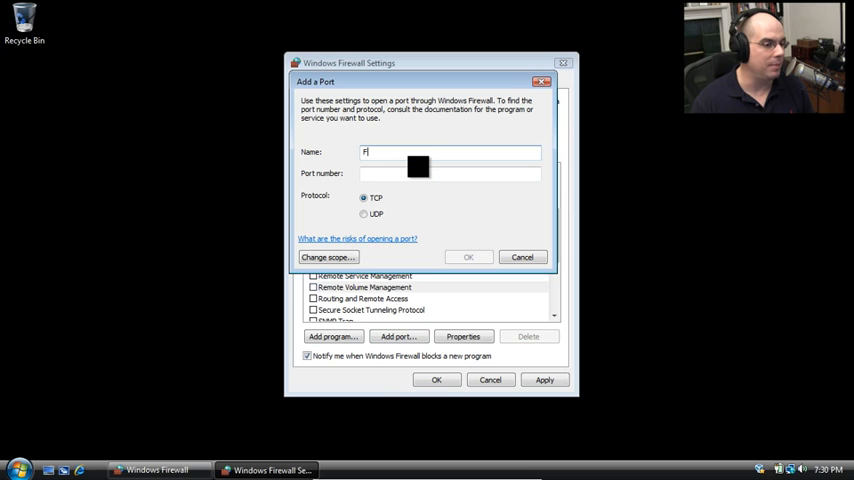
{"action": "type", "text": "ile Transfer"}
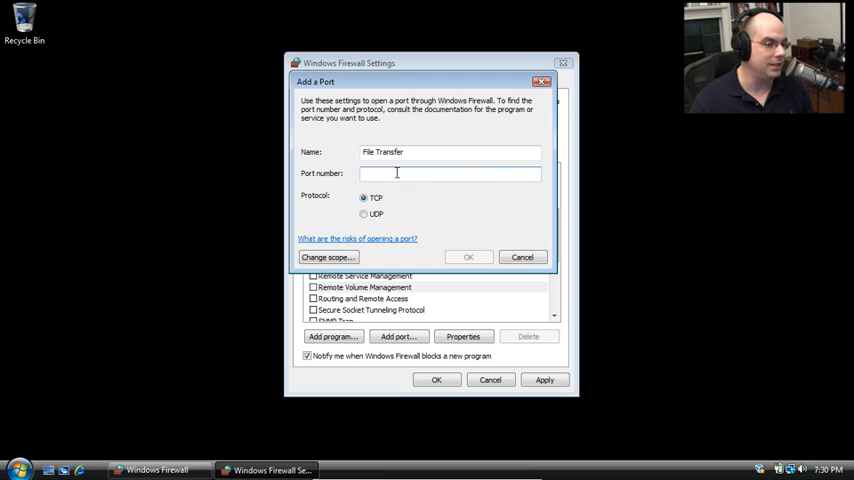
{"action": "type", "text": "8080"}
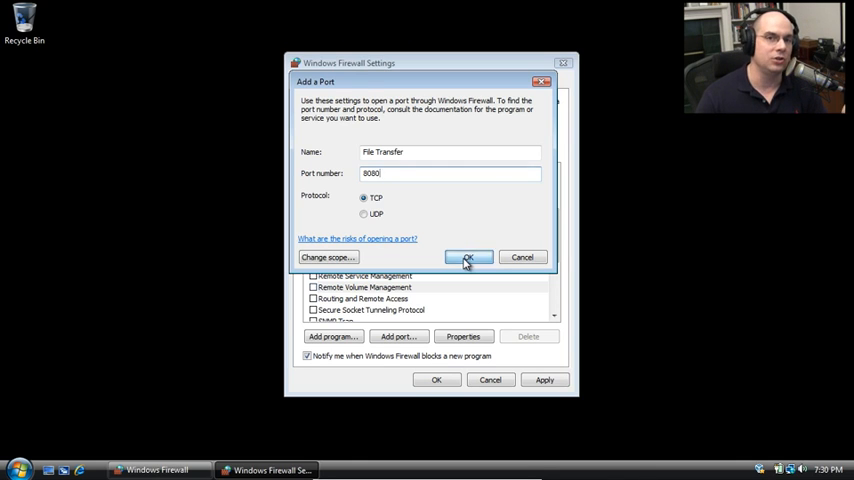
{"action": "left_click", "coordinate": [467, 257]}
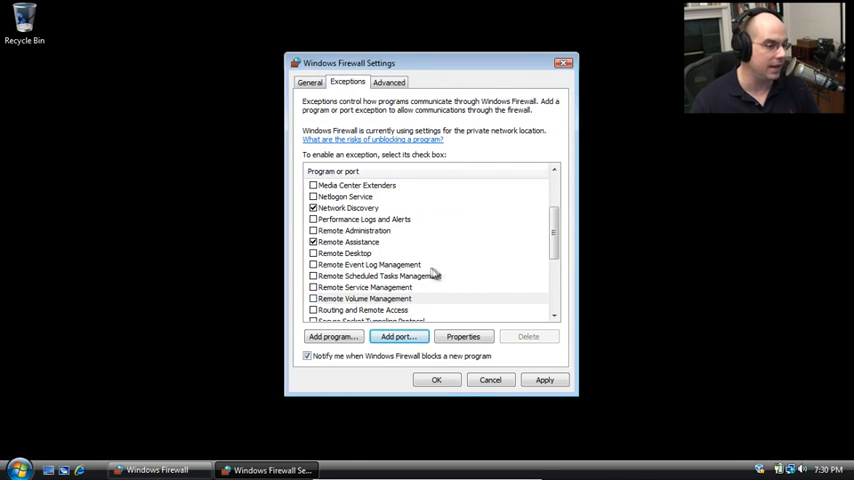
Step: Clear the File Transfer check box at the top of the exceptions list
{"action": "scroll", "scroll_direction": "up", "scroll_amount": 3}
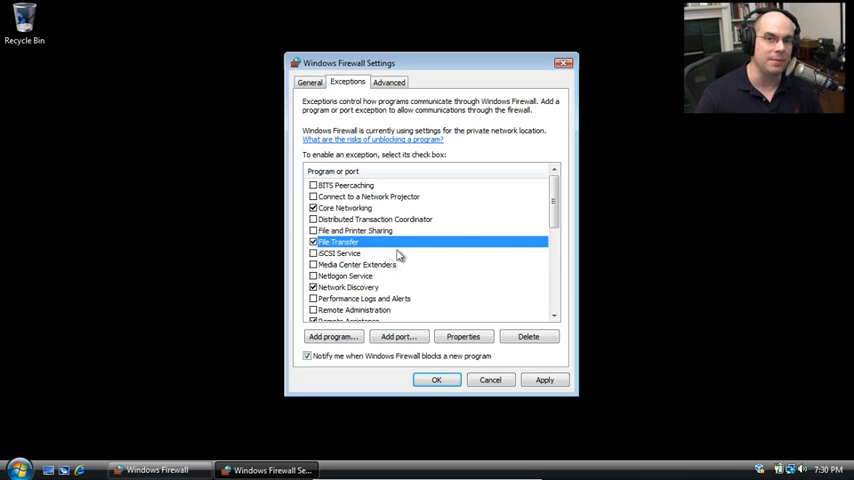
{"action": "mouse_move", "coordinate": [353, 247]}
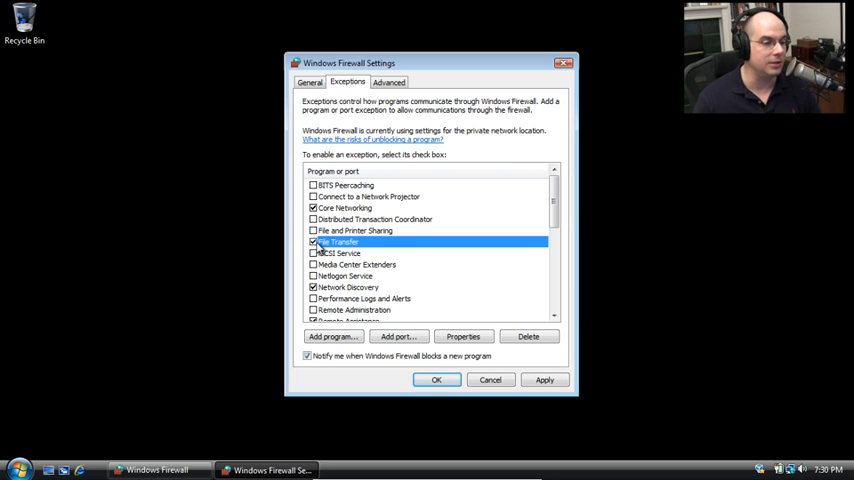
{"action": "left_click", "coordinate": [313, 241]}
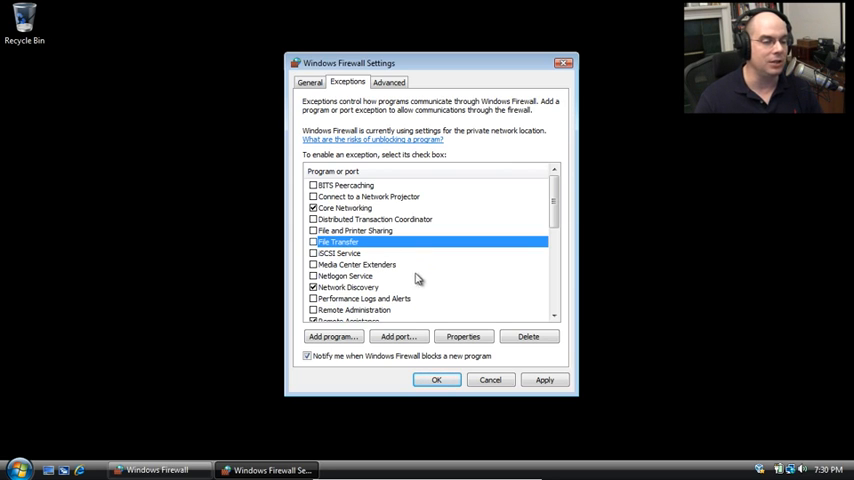